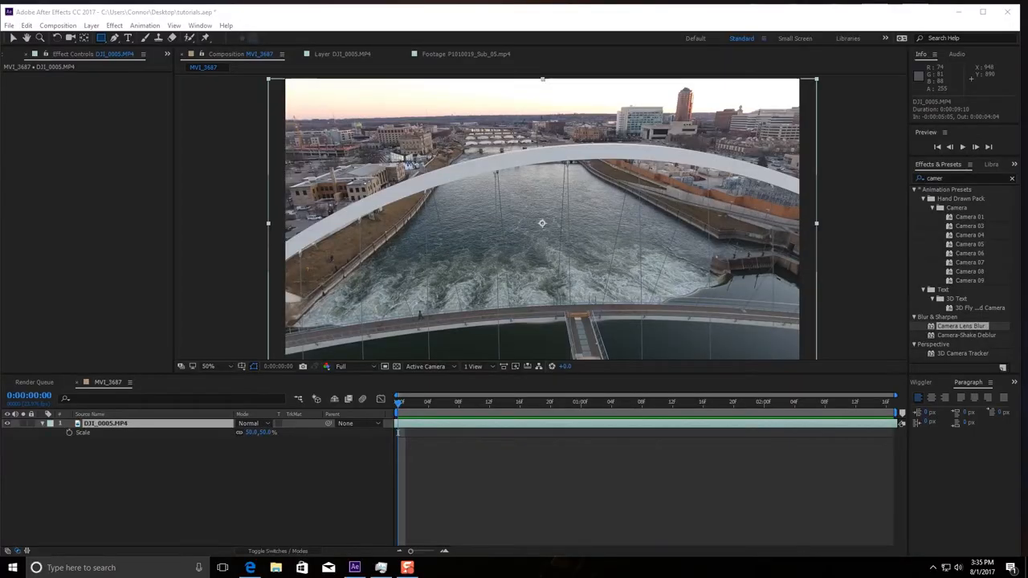
# - Add a new adjustment layer above the drone clip for Camera Lens Blur
pyautogui.click(402, 401)
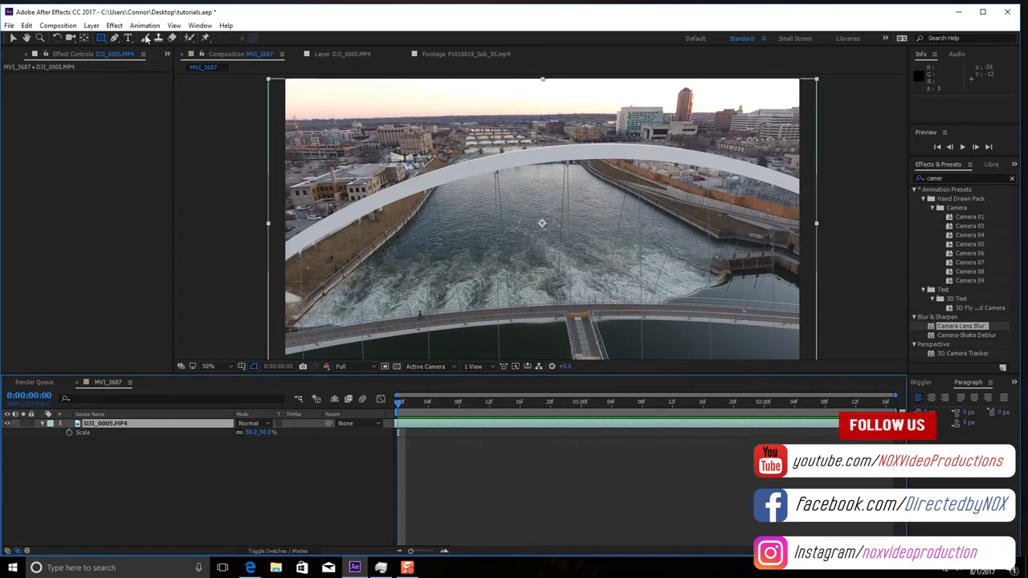
pyautogui.click(114, 26)
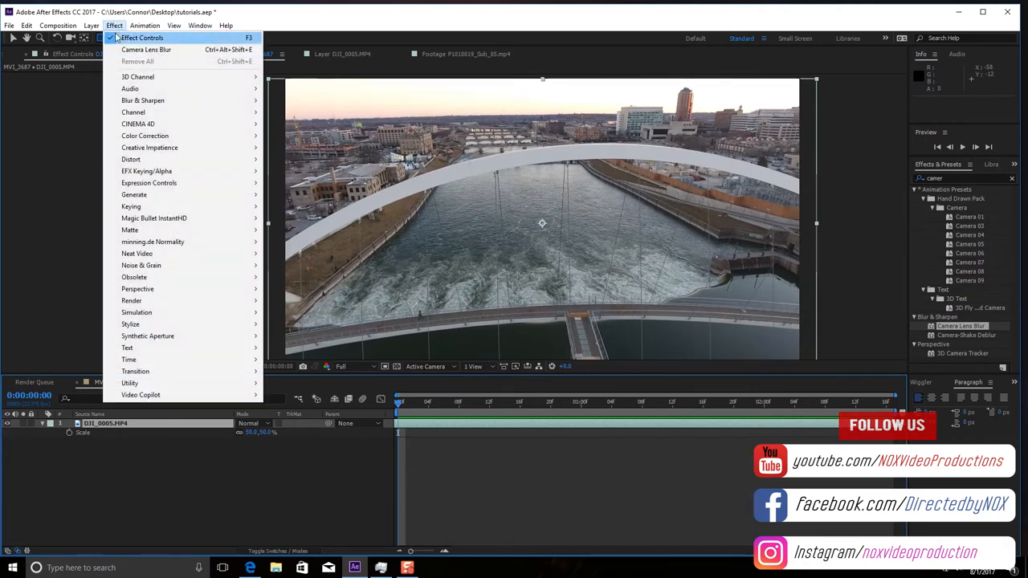
pyautogui.click(90, 26)
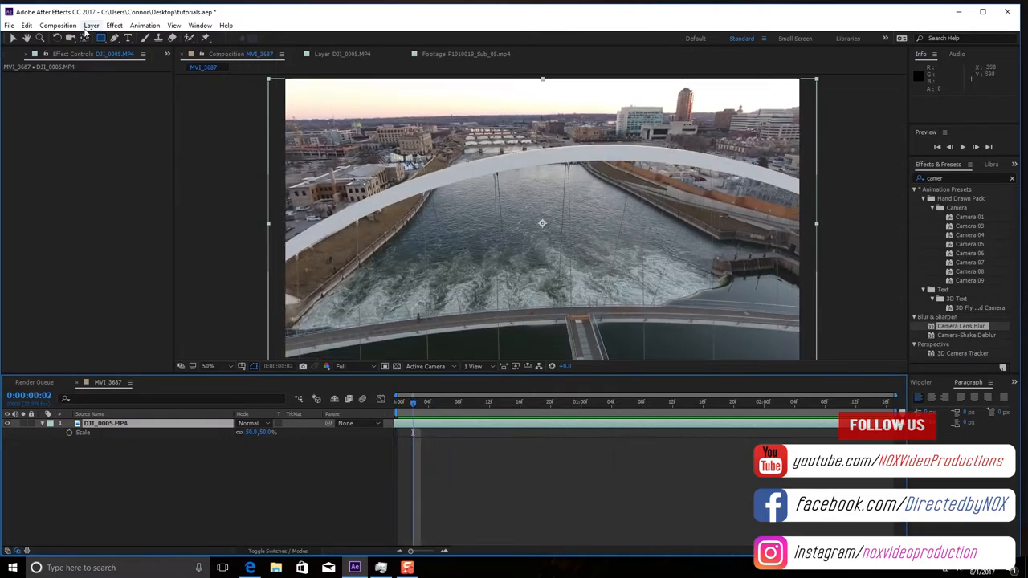
pyautogui.click(90, 26)
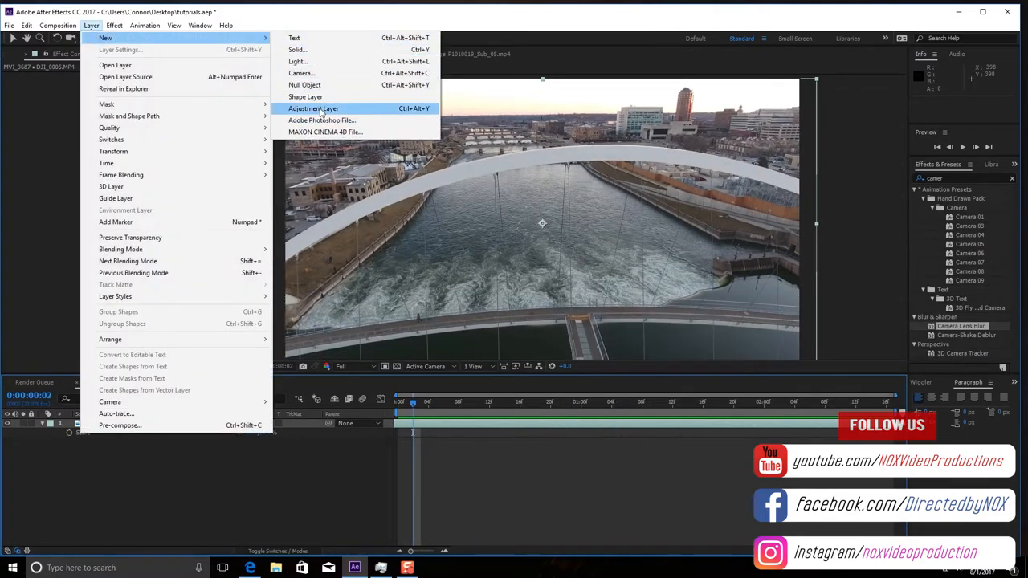
pyautogui.click(313, 109)
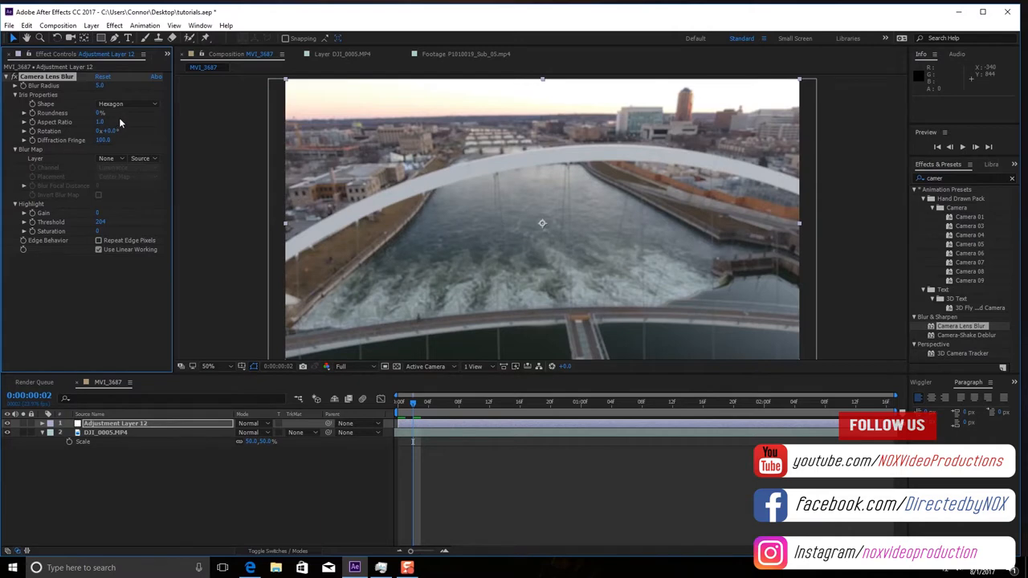
# - Create a new white solid layer
pyautogui.click(92, 26)
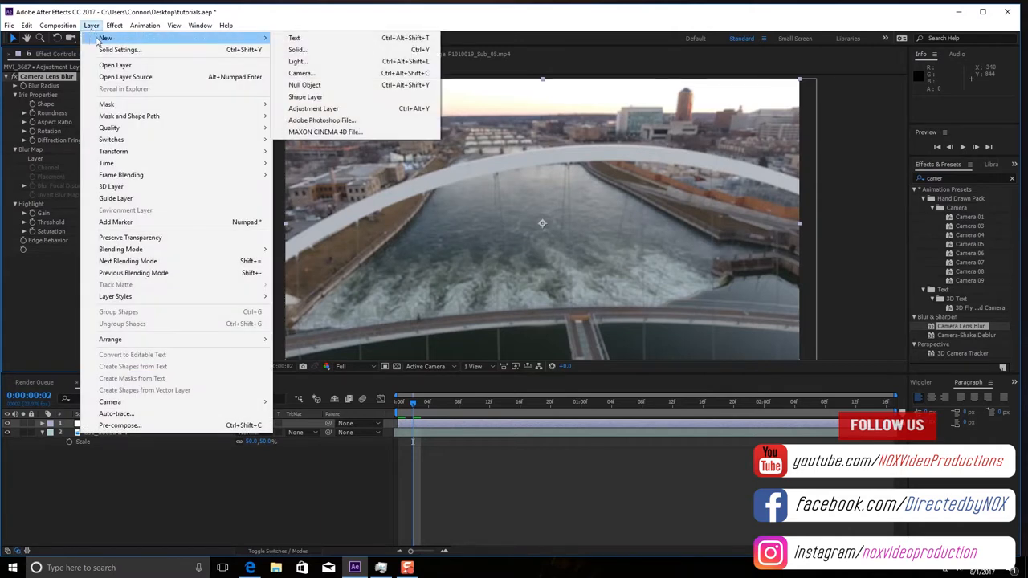
pyautogui.click(298, 48)
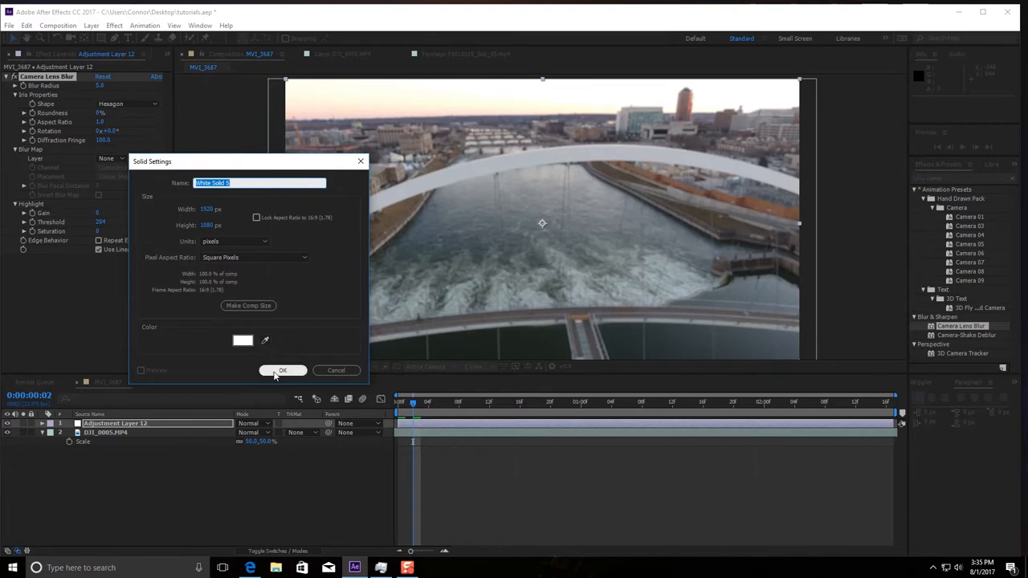
pyautogui.click(283, 370)
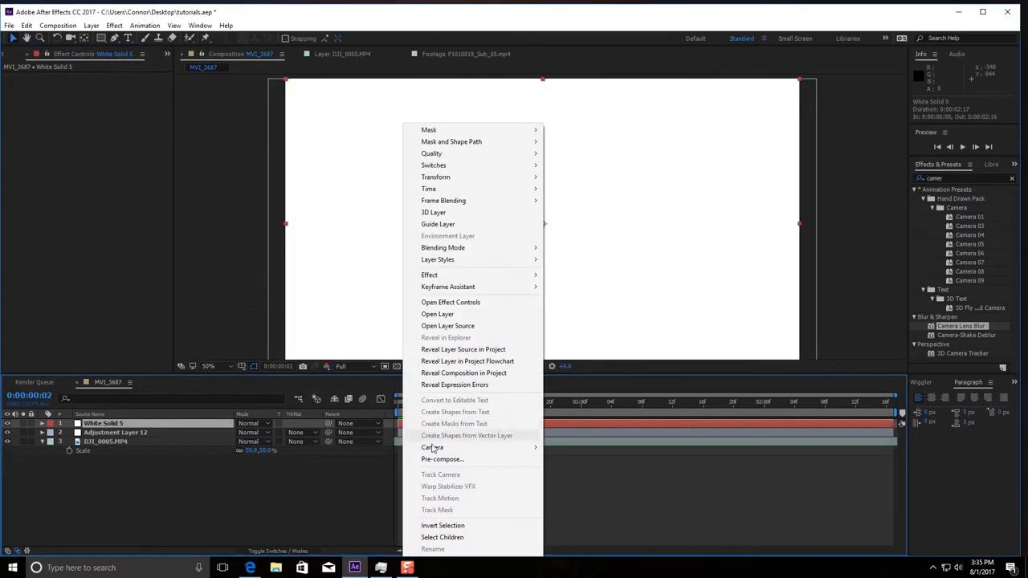
# - Pre-compose the white solid into a composition named 'blur'
pyautogui.click(444, 459)
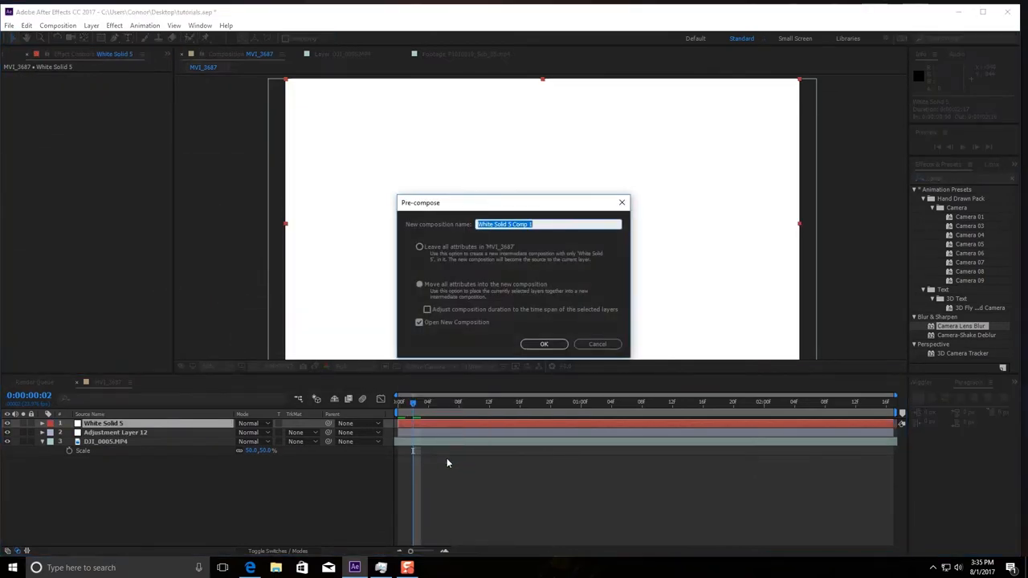
pyautogui.write('blur')
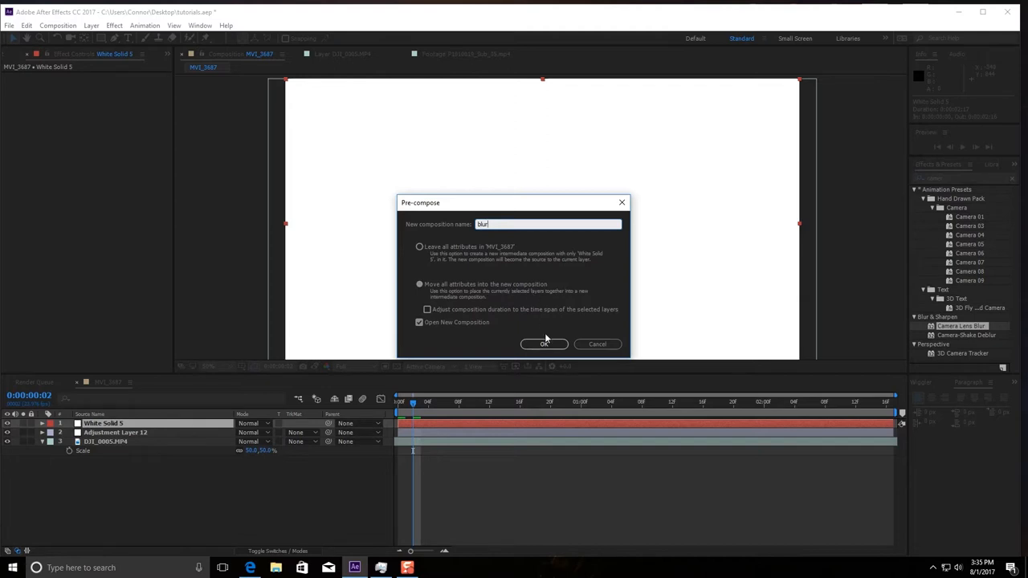
pyautogui.click(543, 344)
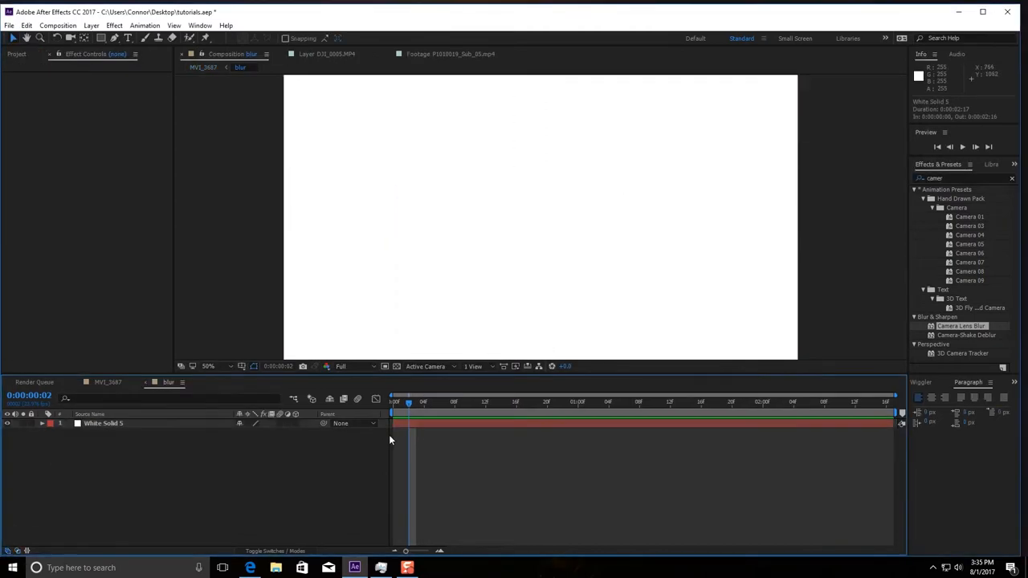
# - Mask the white solid to a wide horizontal band with a rectangle mask
pyautogui.click(103, 424)
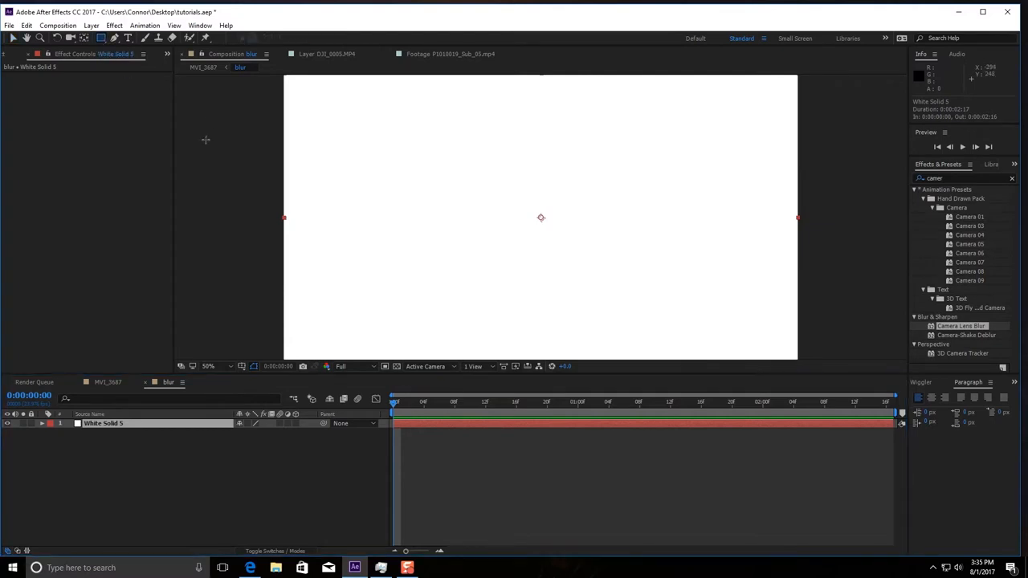
pyautogui.moveTo(185, 135); pyautogui.dragTo(282, 276)
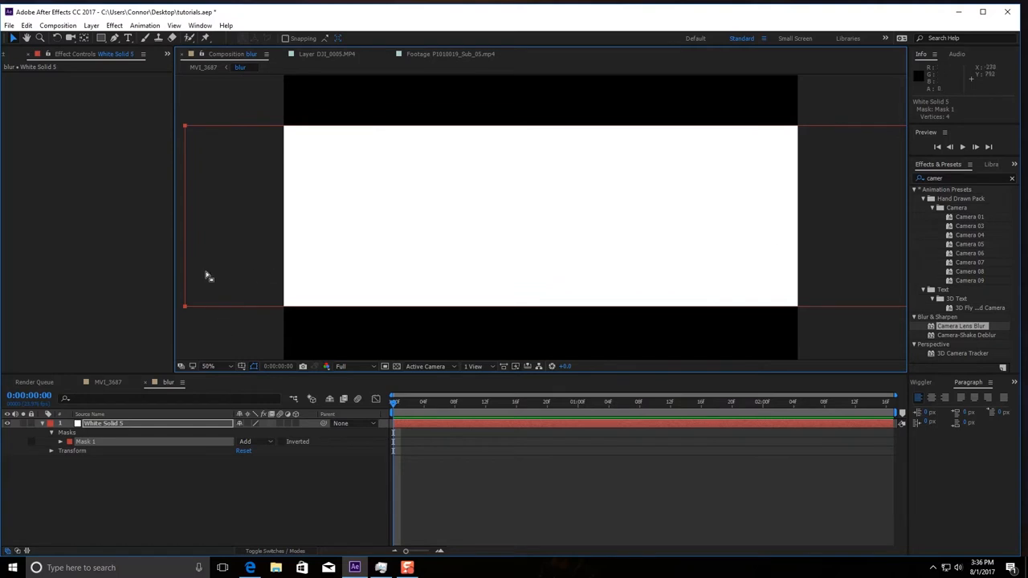
pyautogui.moveTo(144, 463)
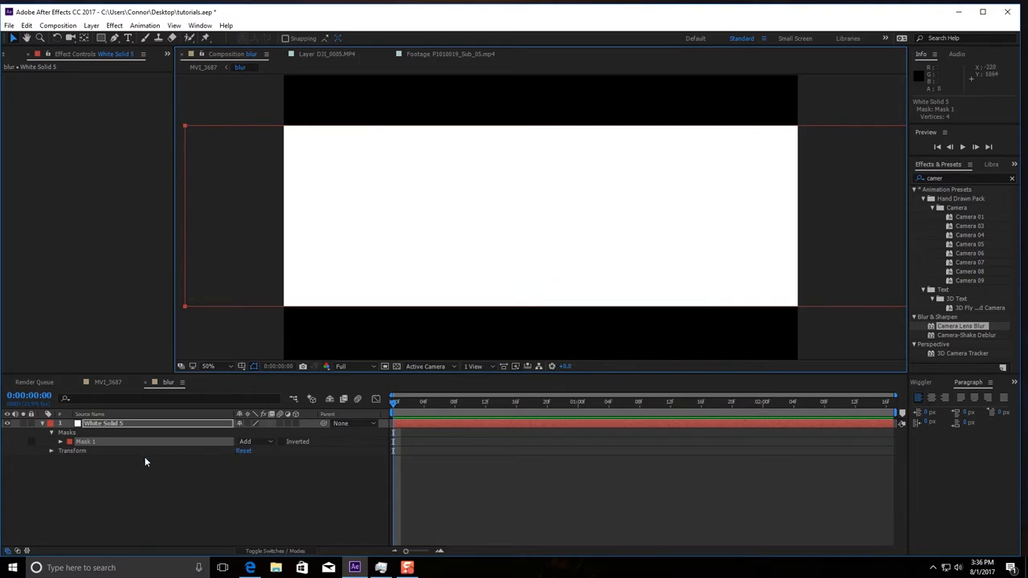
pyautogui.moveTo(96, 432)
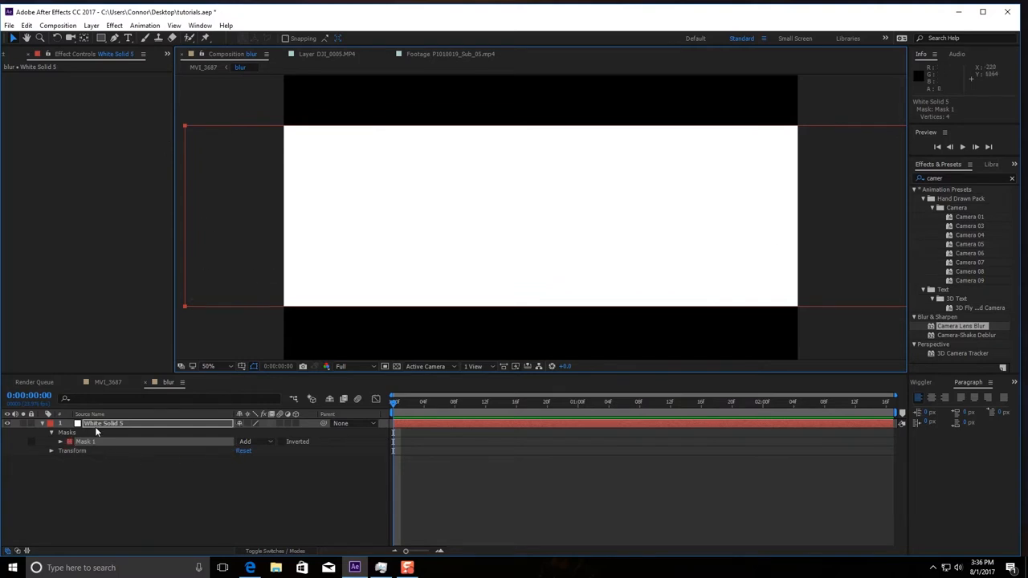
# - Reveal Mask 1's Feather and Expansion properties and begin adjusting the feather
pyautogui.click(61, 433)
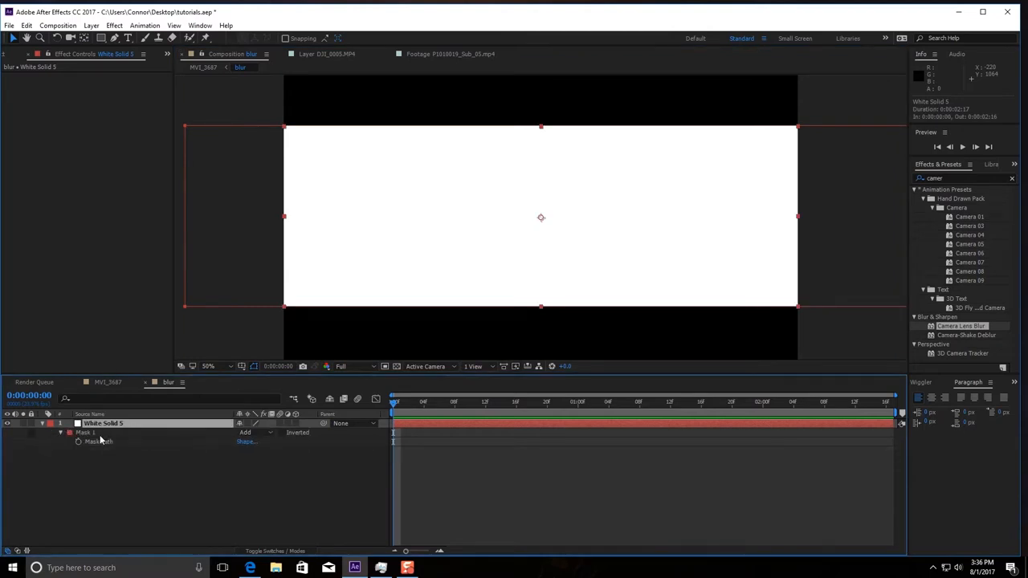
pyautogui.click(62, 432)
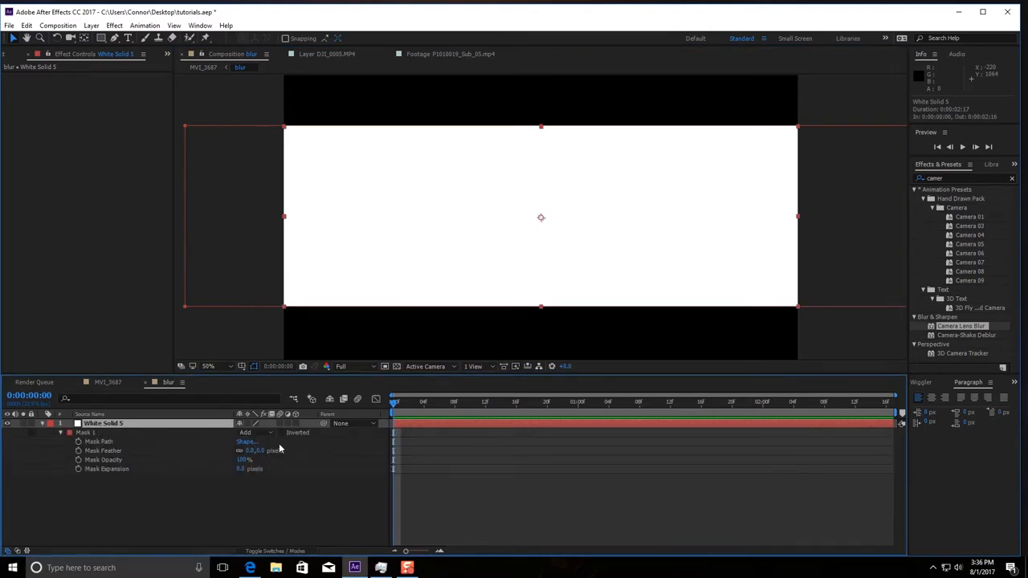
pyautogui.click(283, 432)
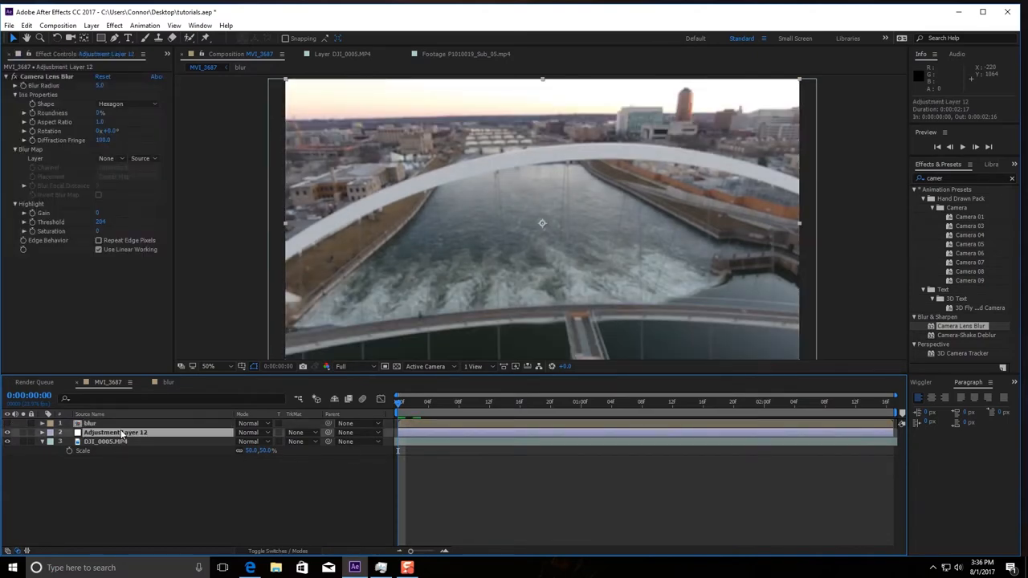
# - Set Camera Lens Blur radius to 20 with an Octagon iris shape
pyautogui.click(104, 87)
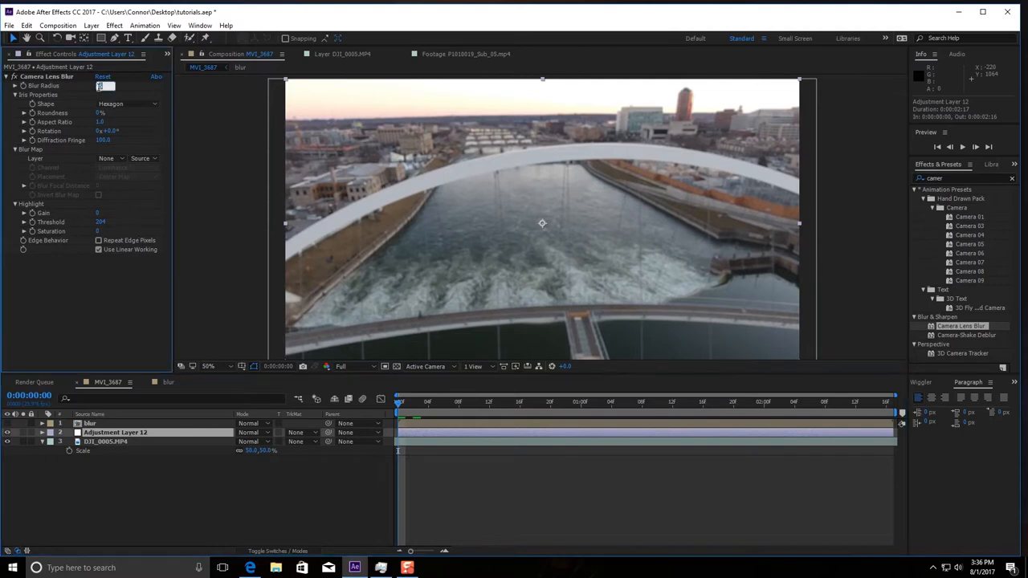
pyautogui.write('20')
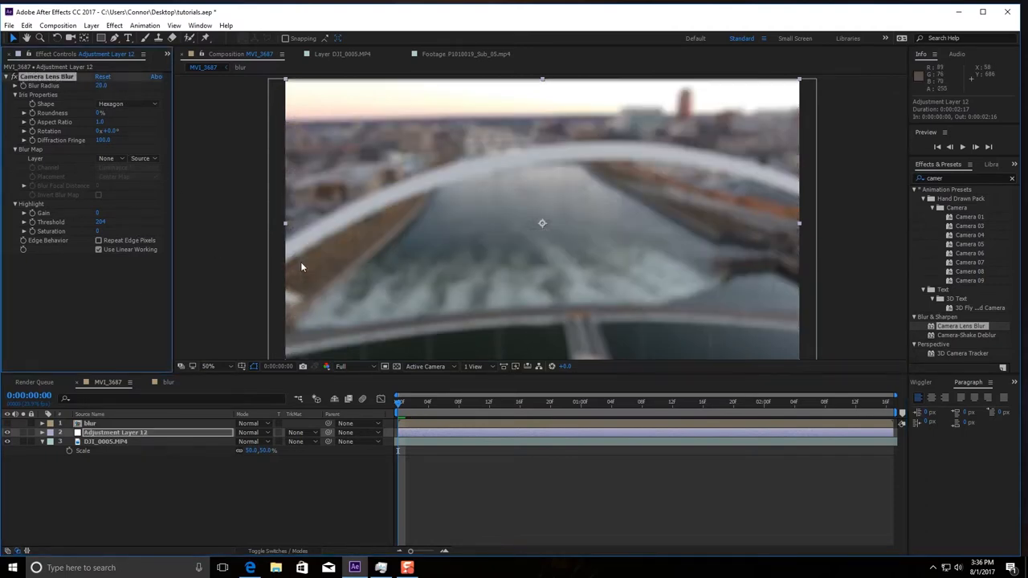
pyautogui.moveTo(121, 101)
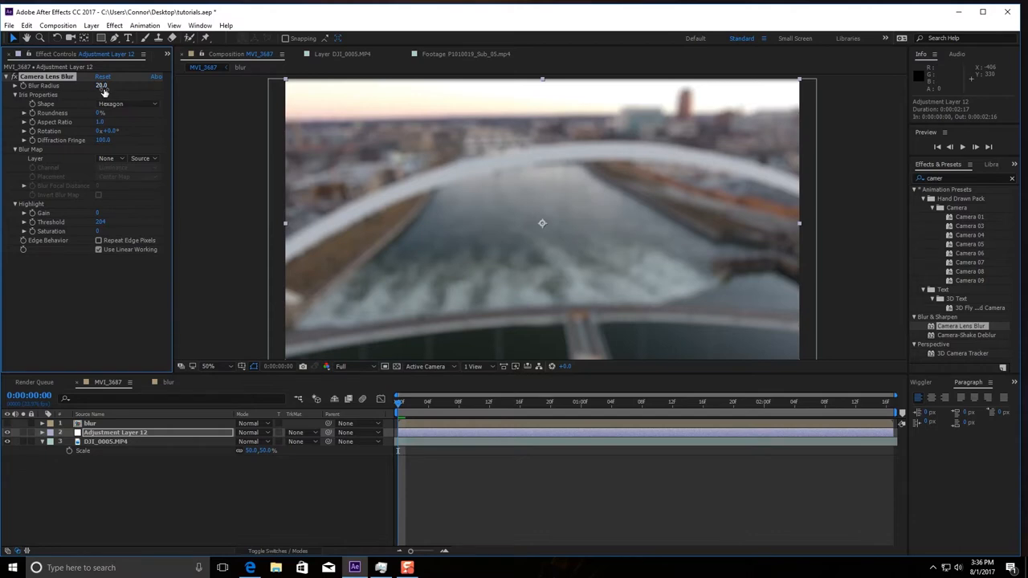
pyautogui.click(127, 103)
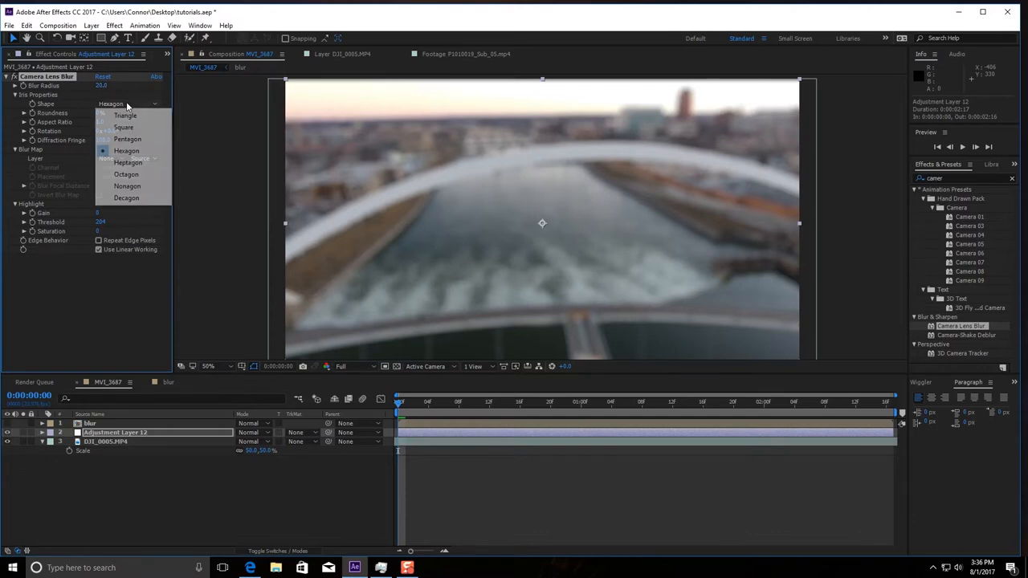
pyautogui.moveTo(124, 127)
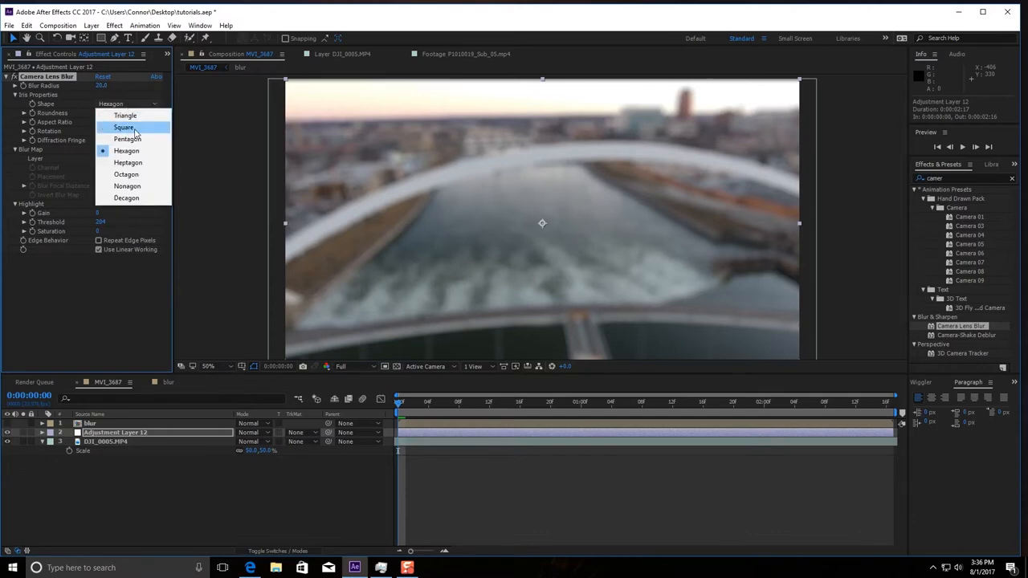
pyautogui.click(126, 174)
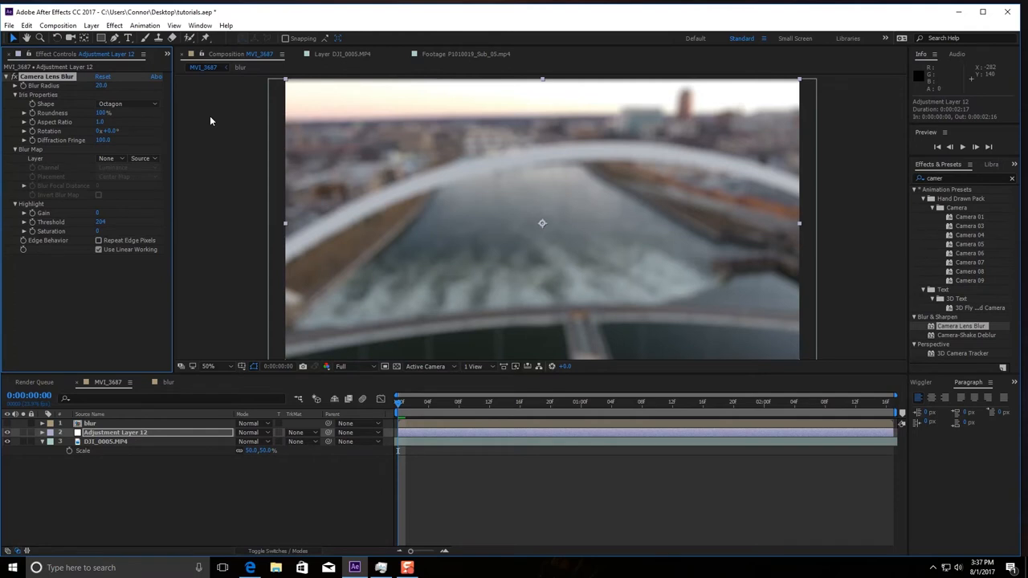
# - Set the Camera Lens Blur map layer to '1. blur'
pyautogui.click(103, 122)
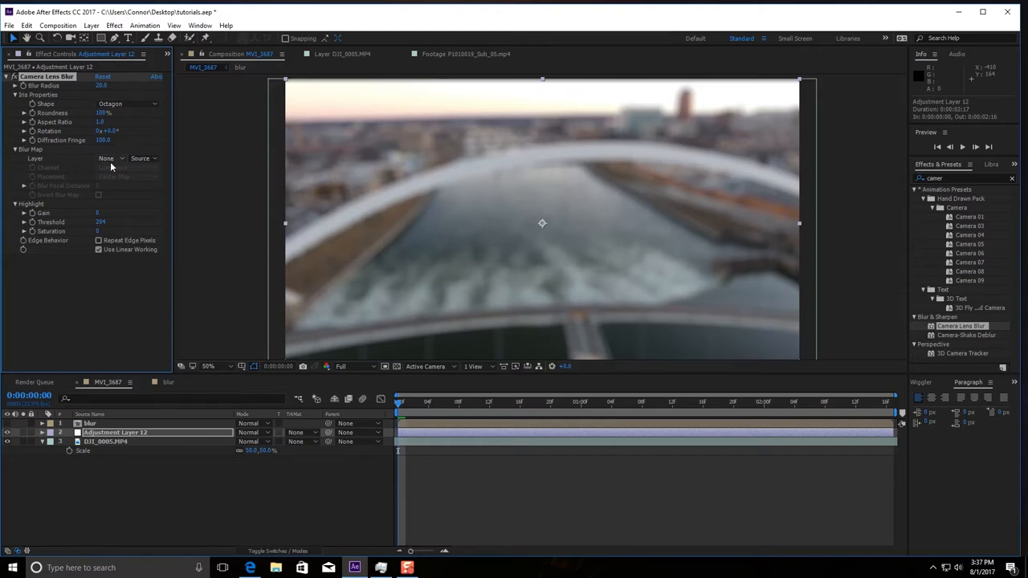
pyautogui.click(110, 159)
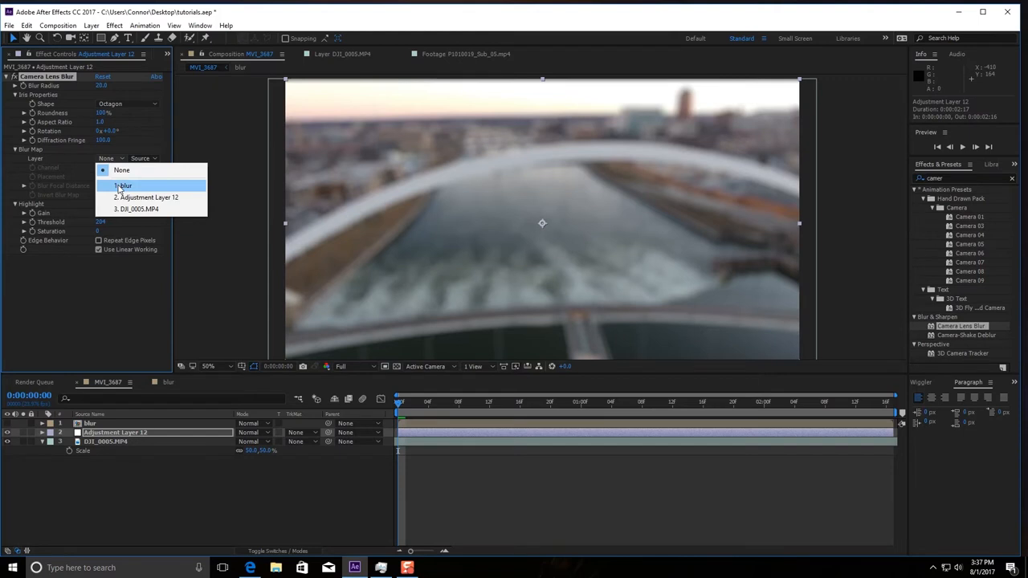
pyautogui.click(124, 186)
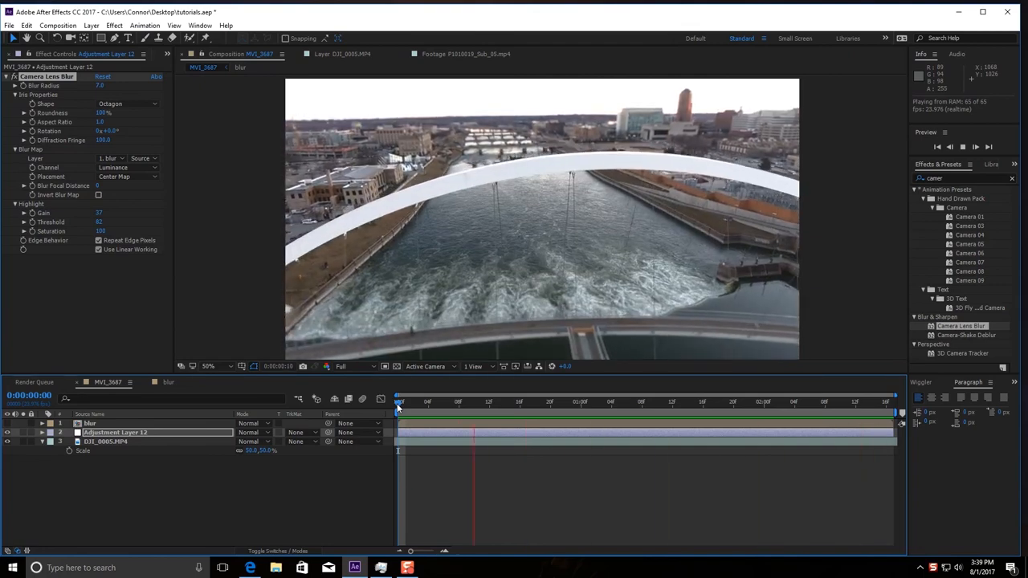
pyautogui.click(839, 402)
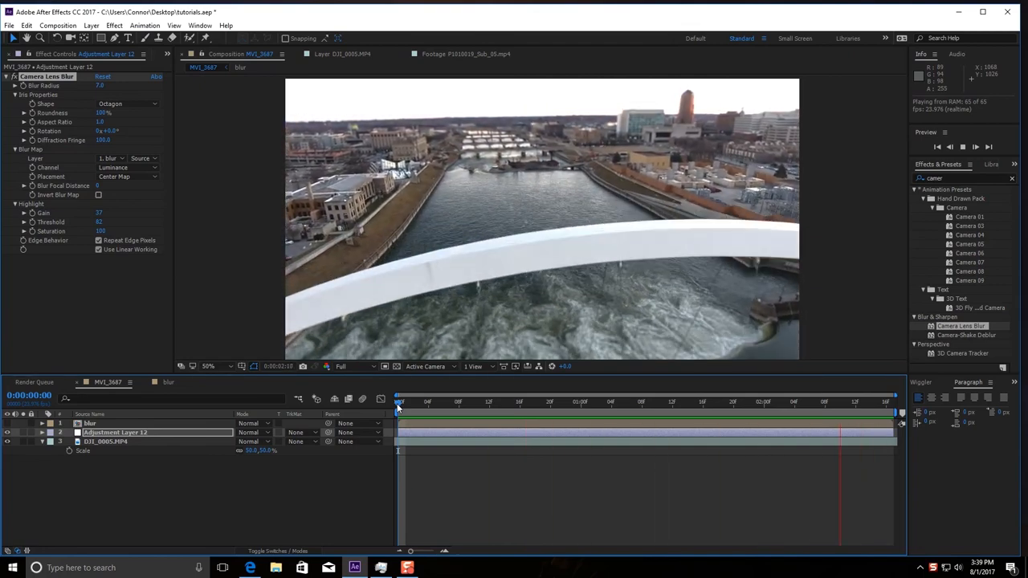